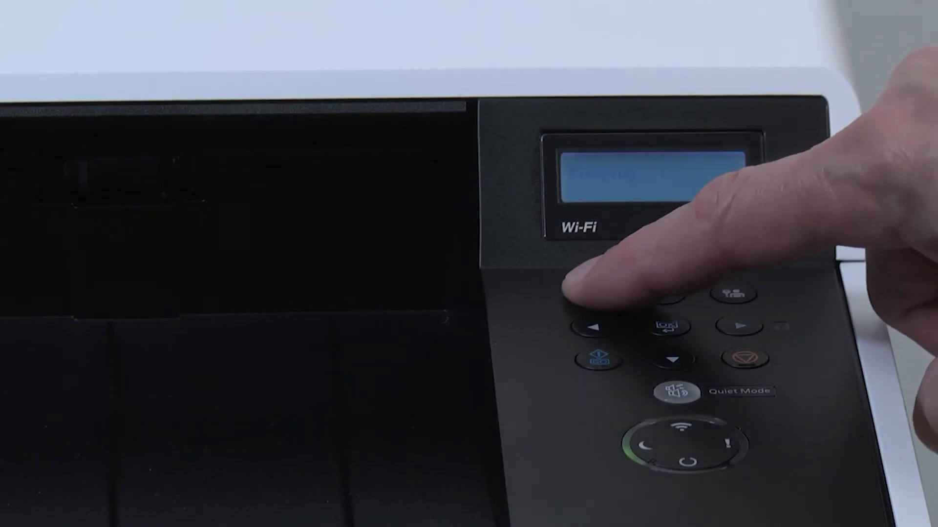
Step: Navigate Menu > Adjust/Maintenance > Service to Drum and confirm the drum refresh
left_click(589, 295)
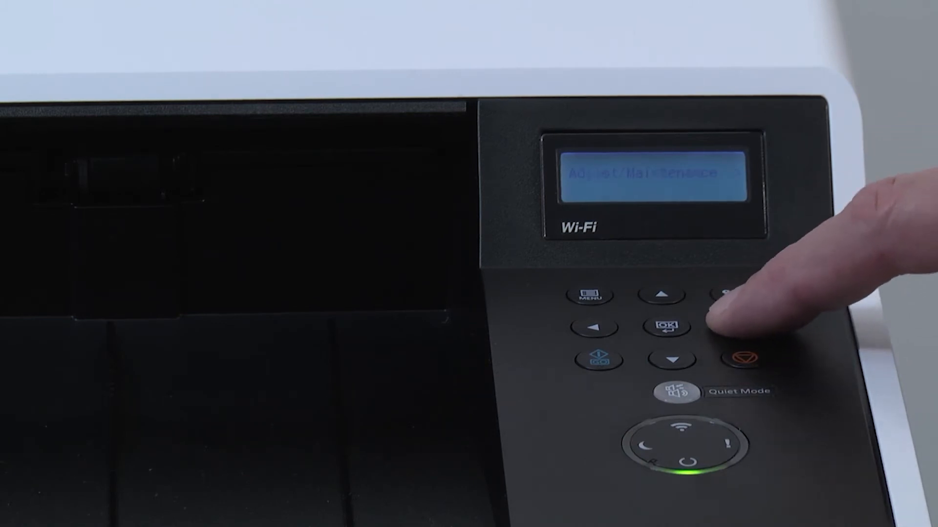
left_click(660, 295)
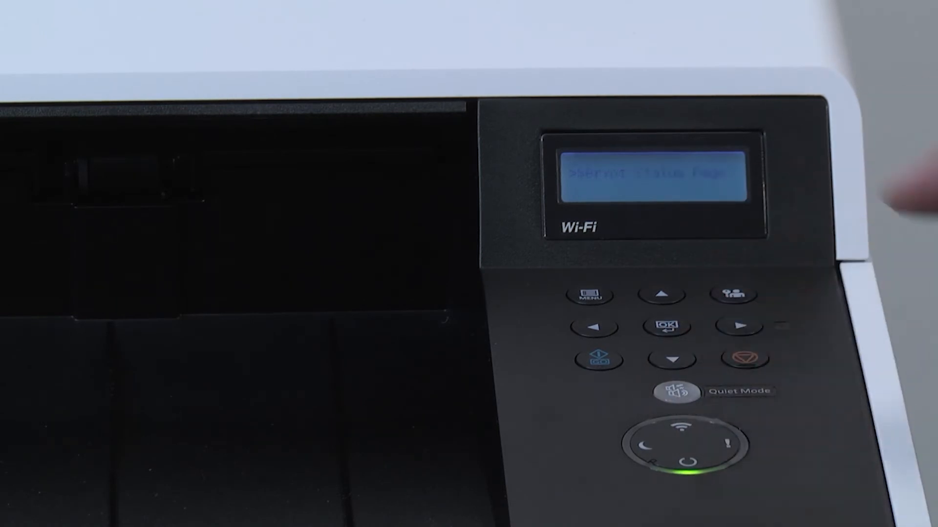
left_click(673, 360)
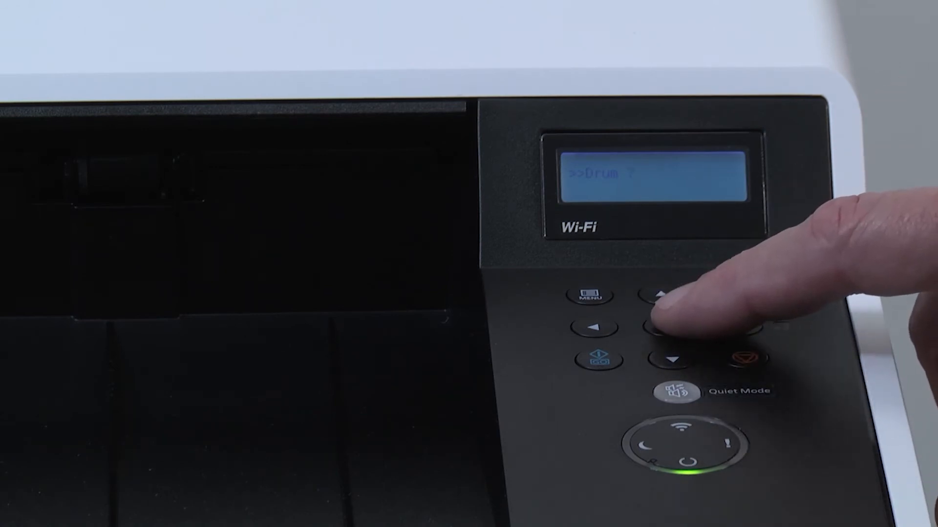
left_click(668, 325)
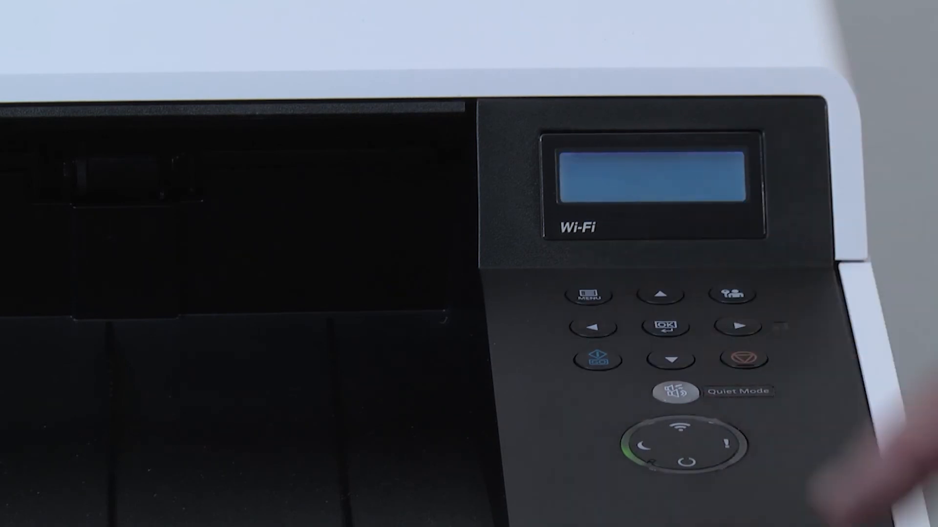
Step: Navigate Menu > Adjust/Maintenance > Service to DEV-CLN and confirm developer cleaning
left_click(735, 293)
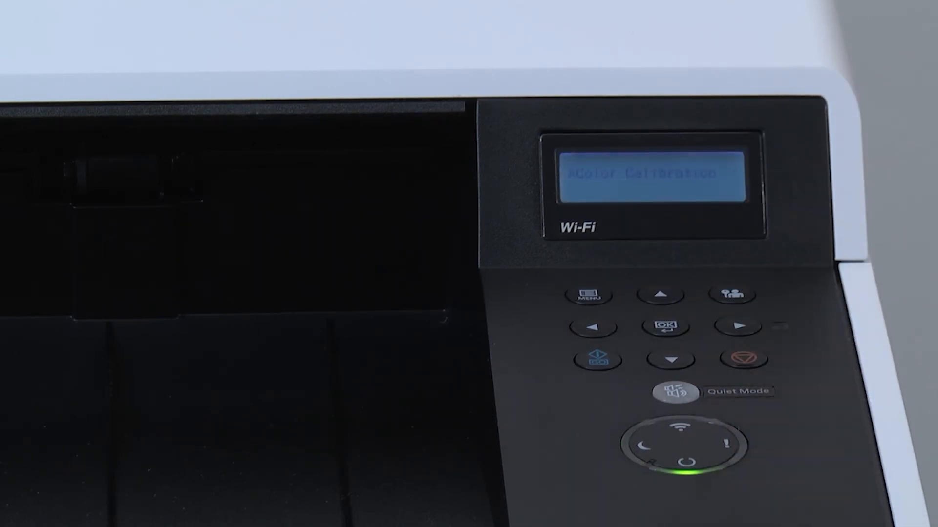
left_click(664, 325)
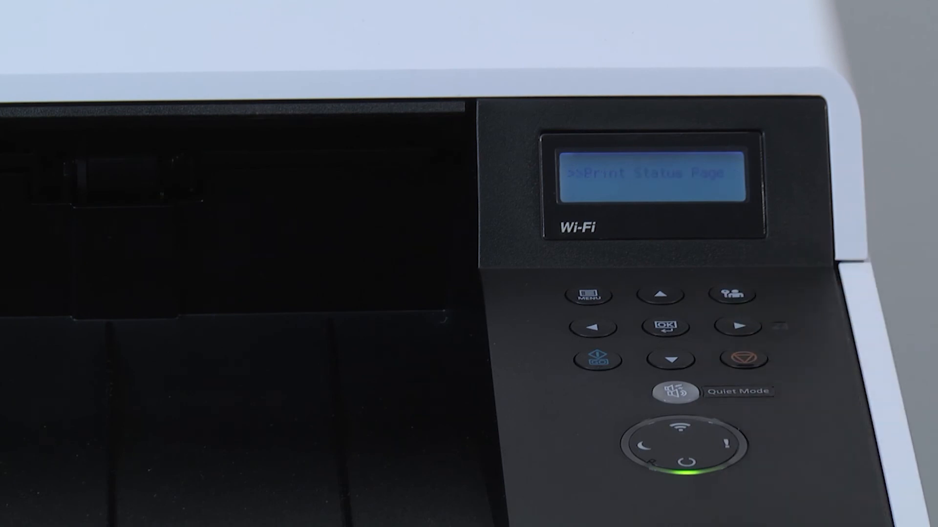
left_click(672, 359)
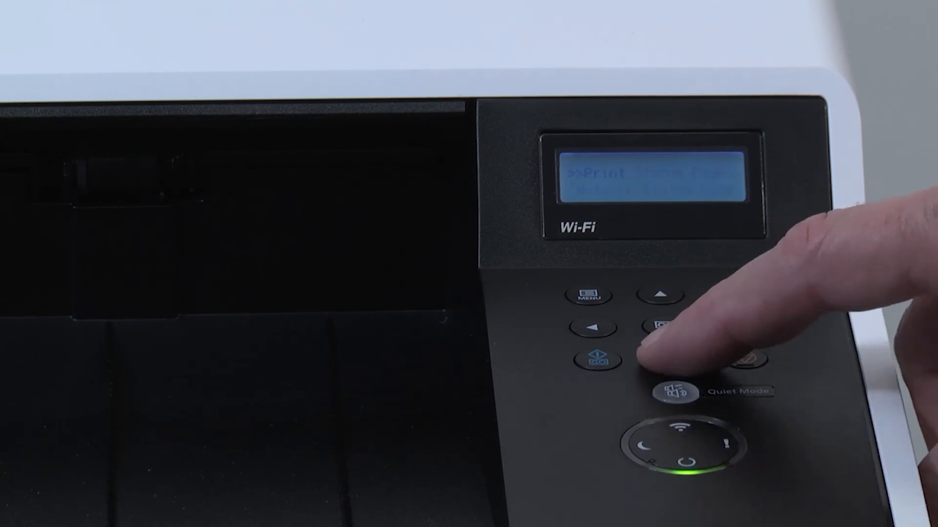
left_click(660, 325)
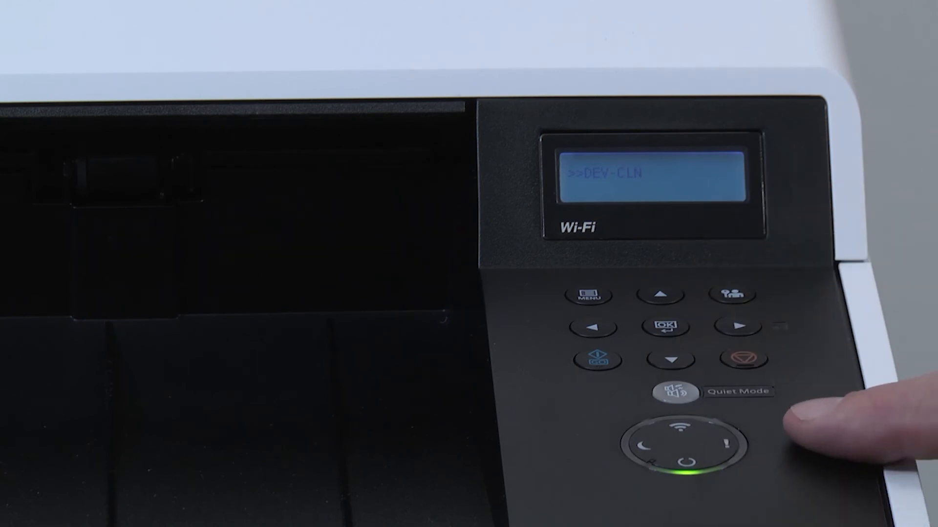
left_click(668, 326)
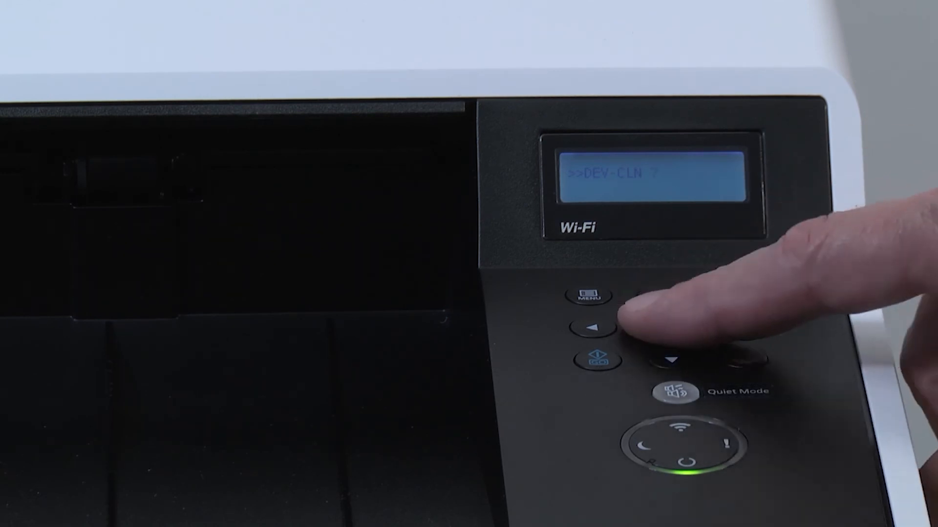
left_click(666, 325)
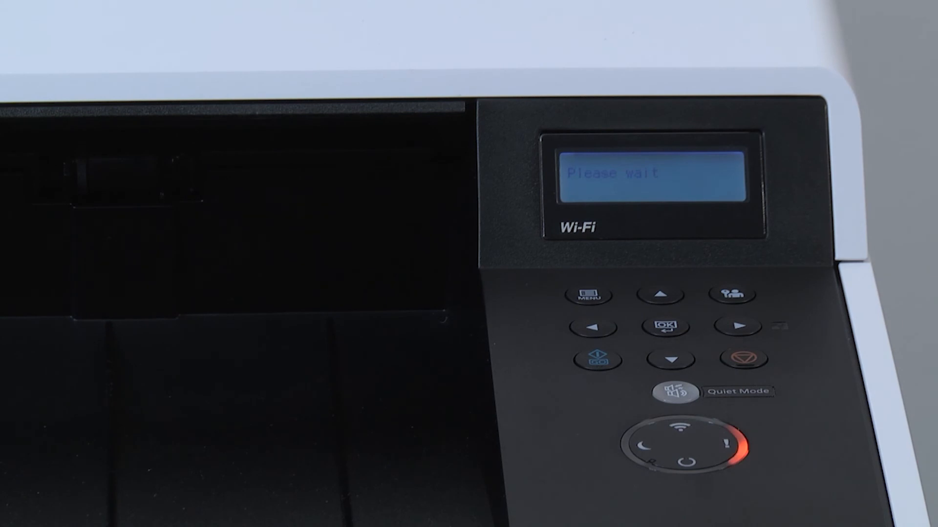